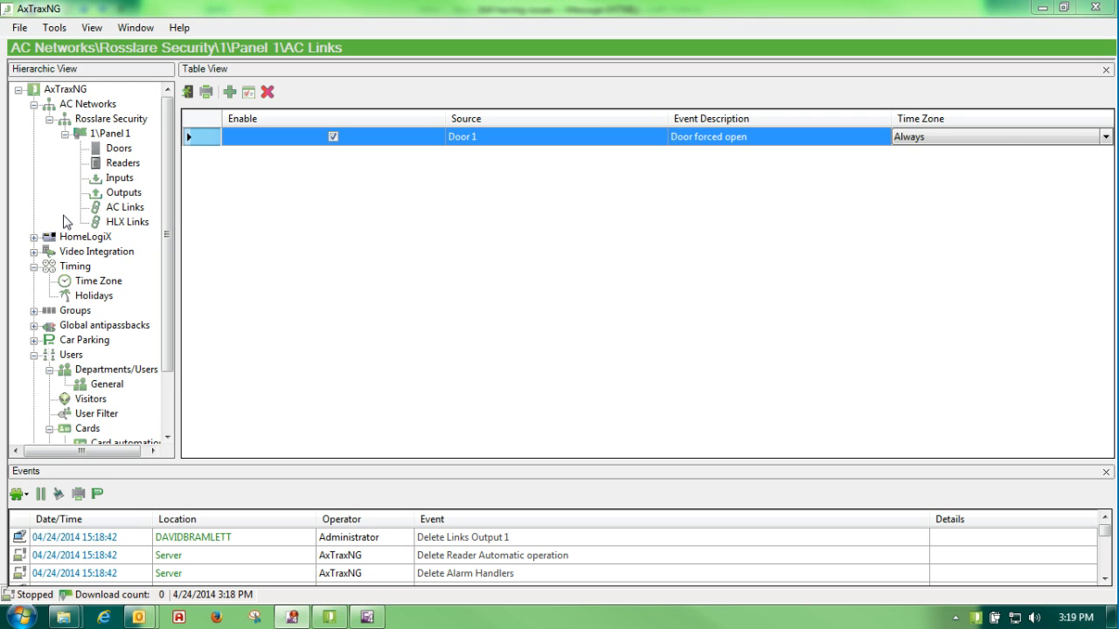
{"action": "mouse_move", "coordinate": [99, 281]}
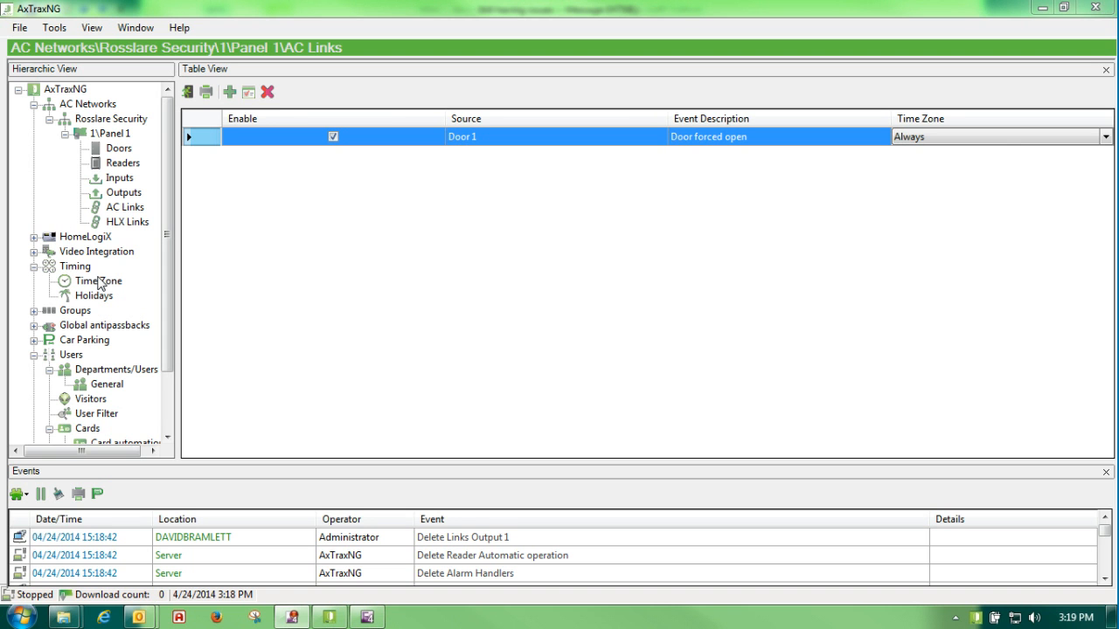
- Review the time zones, then start a new link with Output 1 (Door 1) as source
{"action": "left_click", "coordinate": [96, 281]}
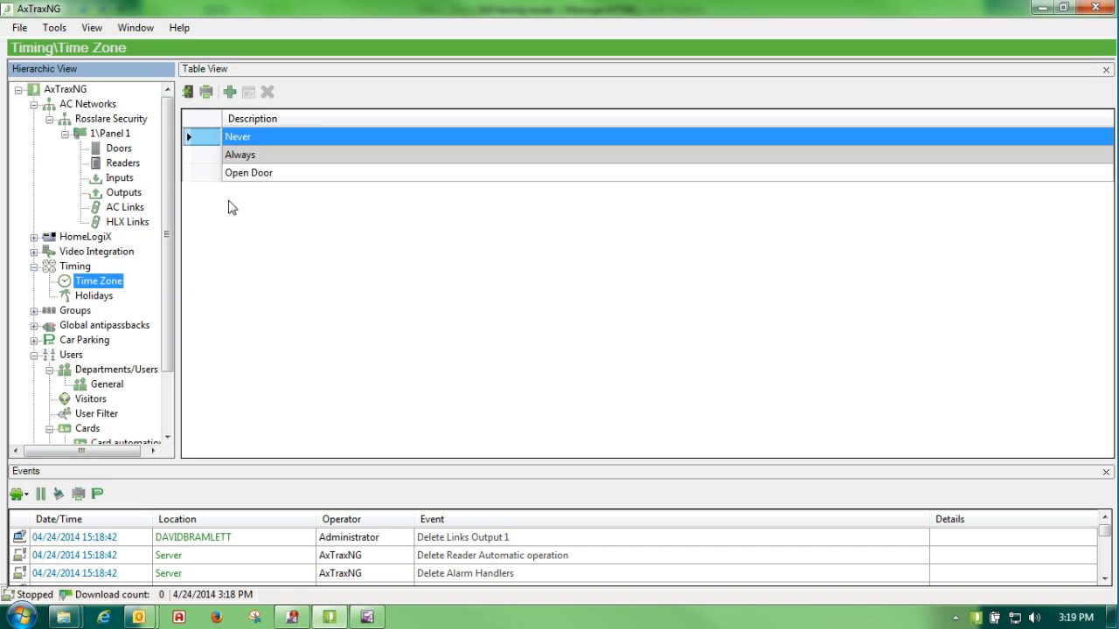
{"action": "mouse_move", "coordinate": [210, 194]}
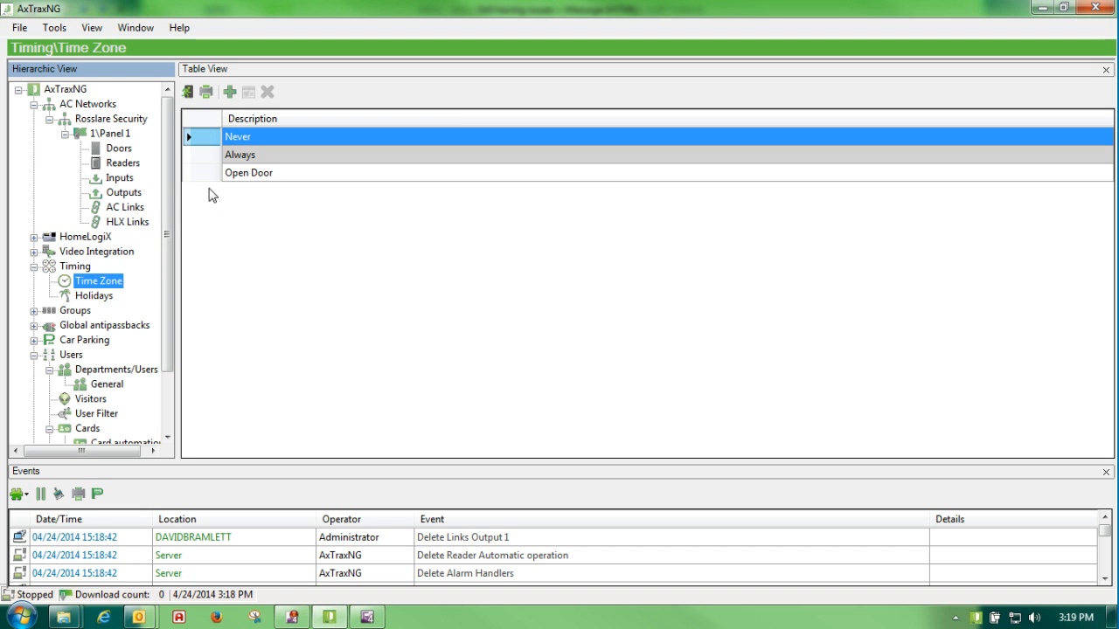
{"action": "mouse_move", "coordinate": [123, 208]}
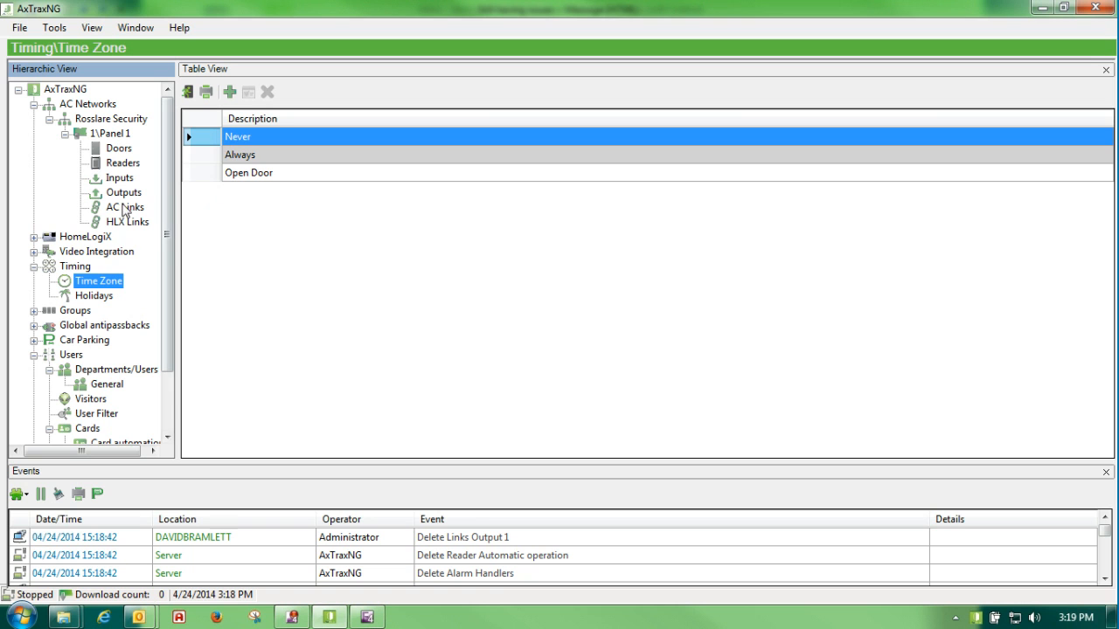
{"action": "left_click", "coordinate": [124, 207]}
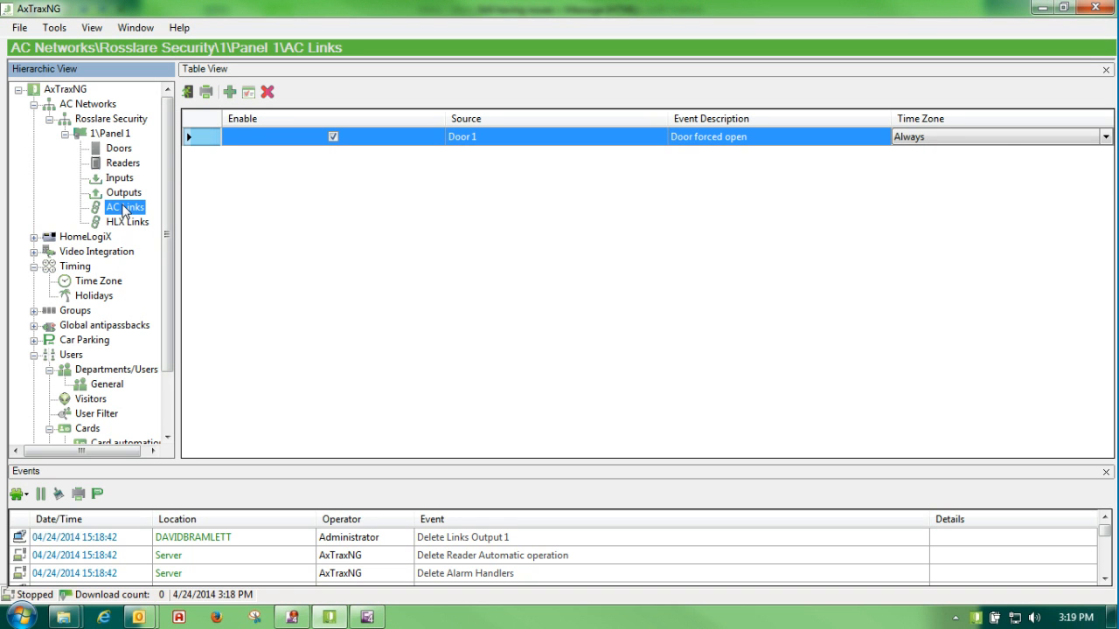
{"action": "mouse_move", "coordinate": [115, 223]}
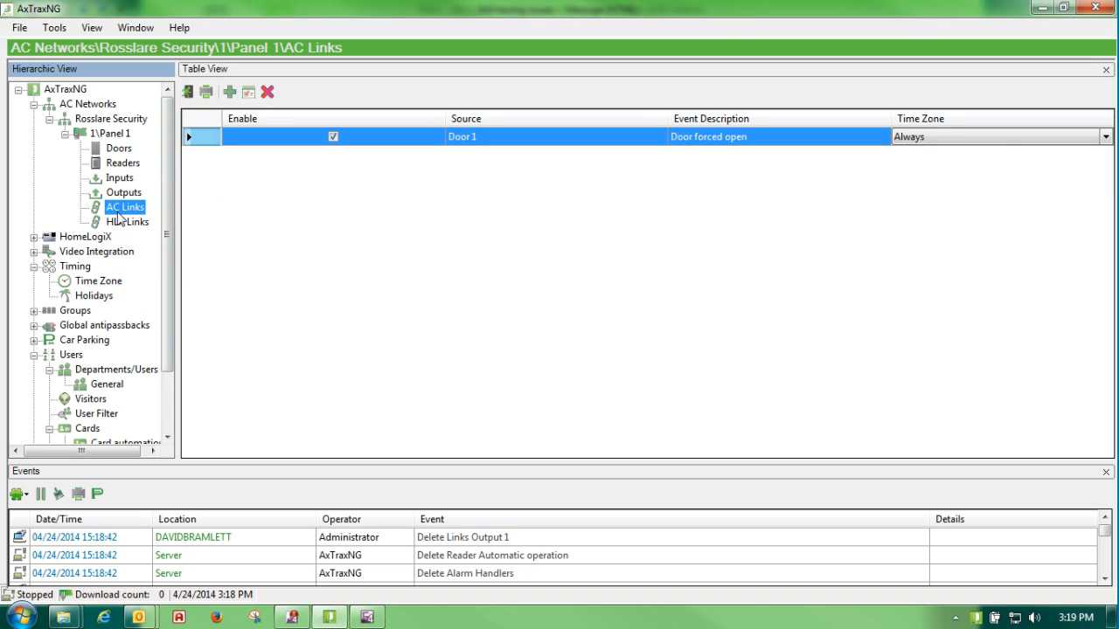
{"action": "mouse_move", "coordinate": [232, 93]}
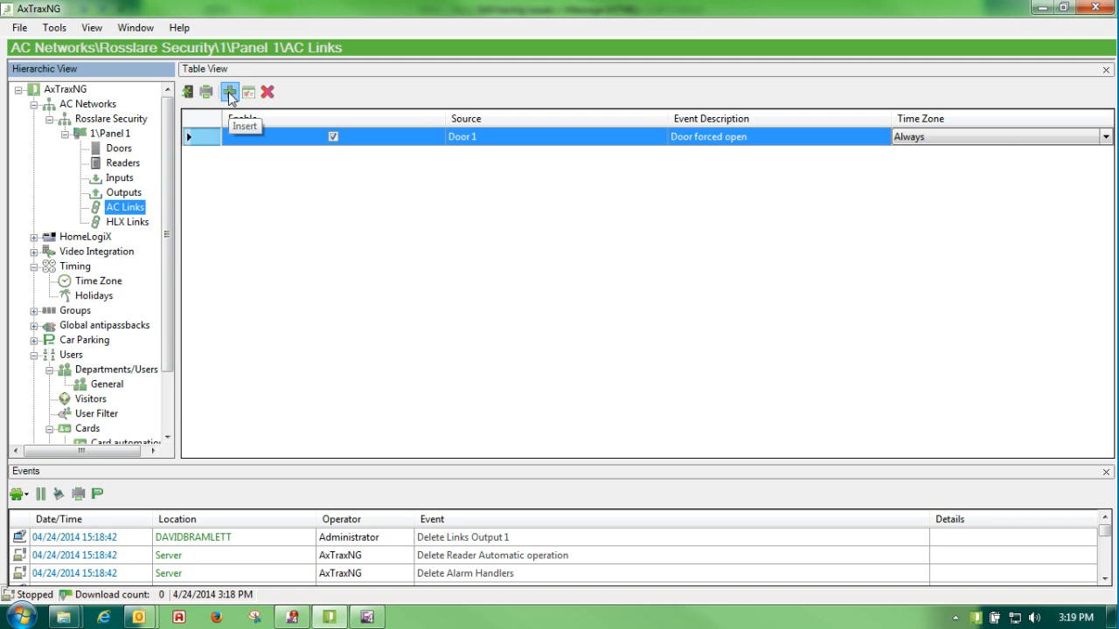
{"action": "left_click", "coordinate": [230, 93]}
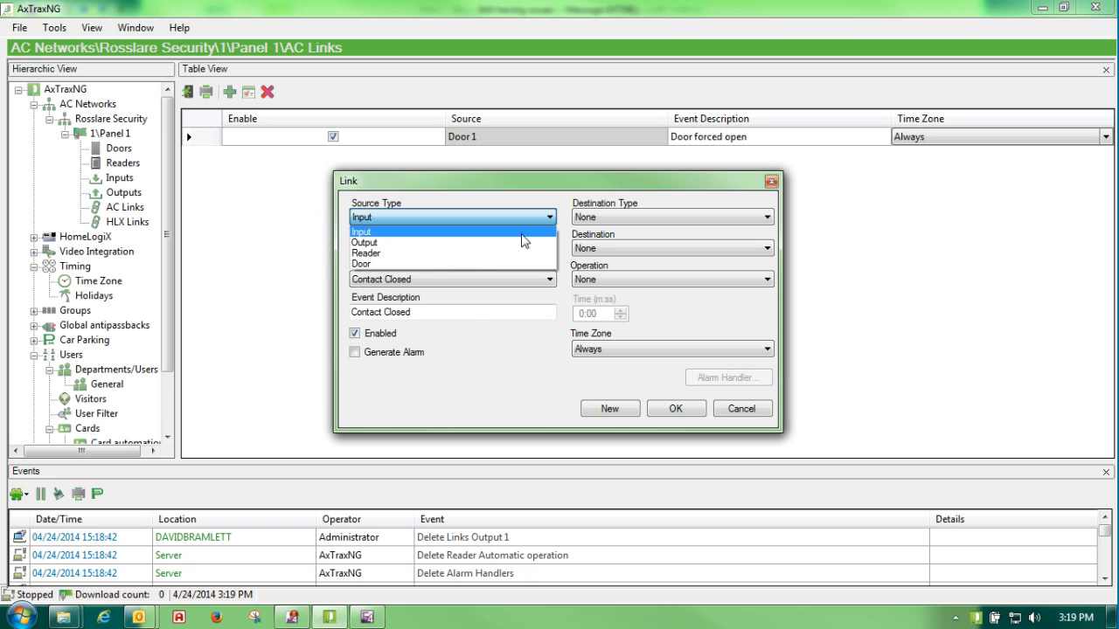
{"action": "left_click", "coordinate": [364, 242]}
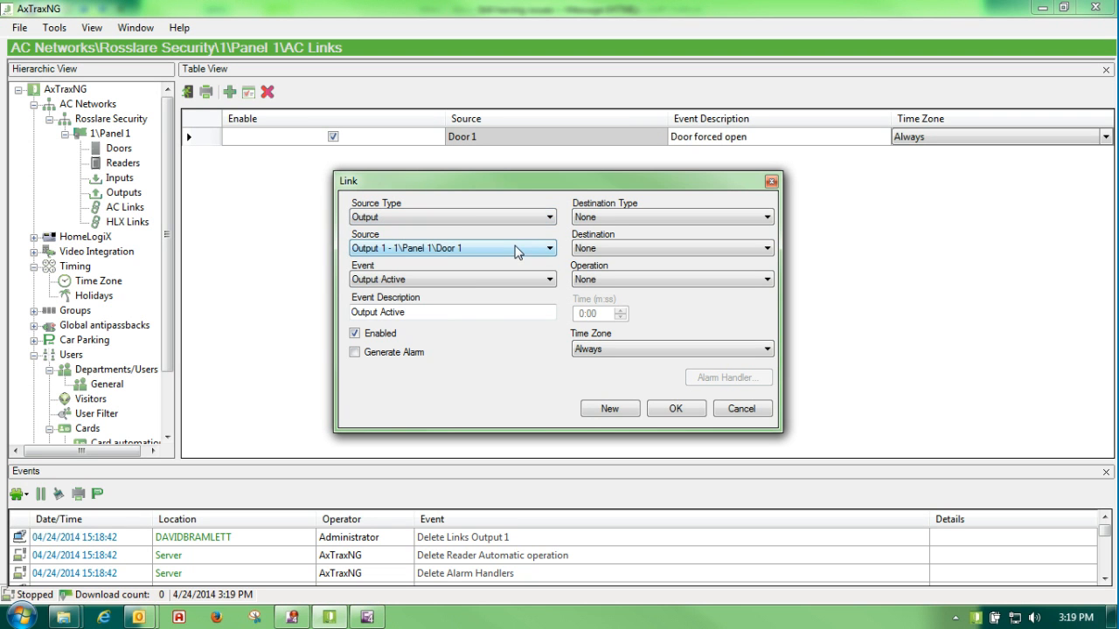
{"action": "left_click", "coordinate": [546, 249]}
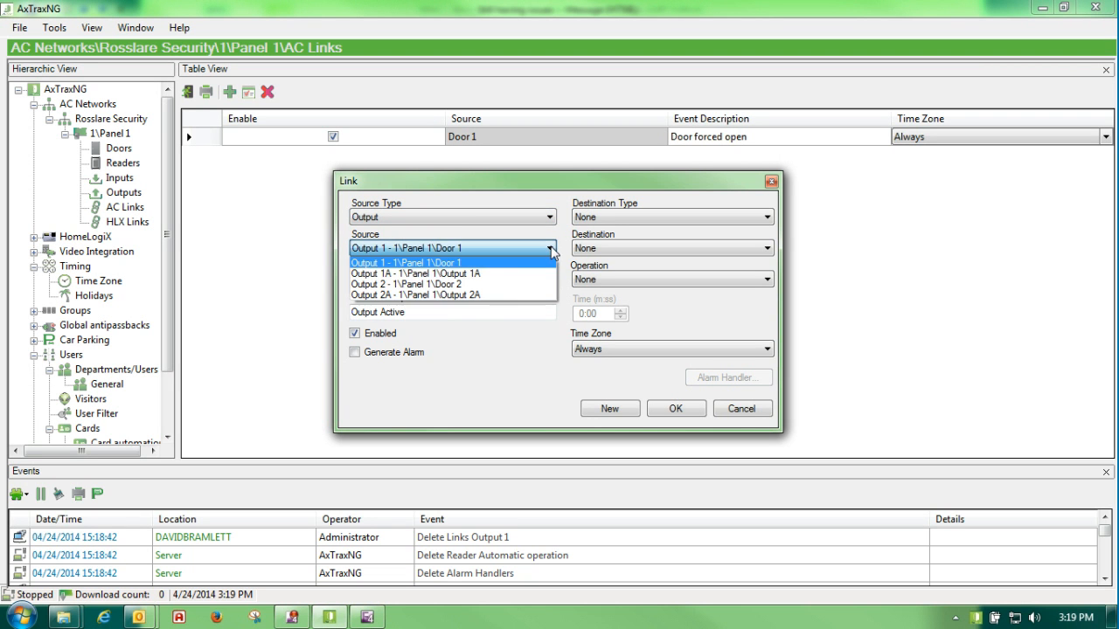
{"action": "mouse_move", "coordinate": [511, 278]}
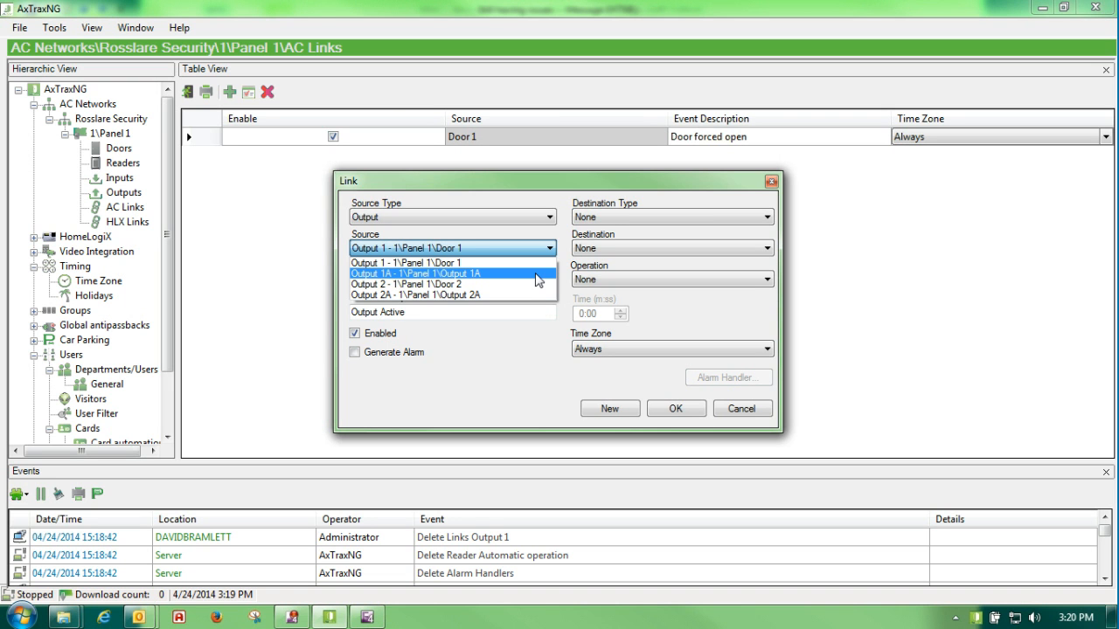
{"action": "left_click", "coordinate": [433, 263]}
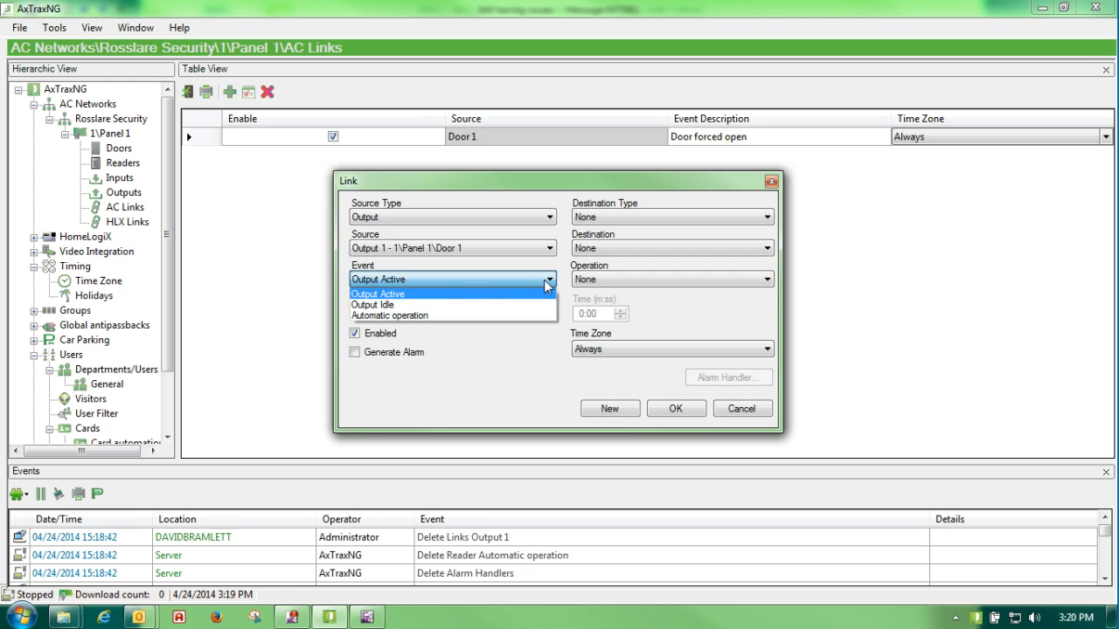
- Trigger the link on Automatic operation, targeting Outputs during the Open Door time zone, and save
{"action": "left_click", "coordinate": [394, 316]}
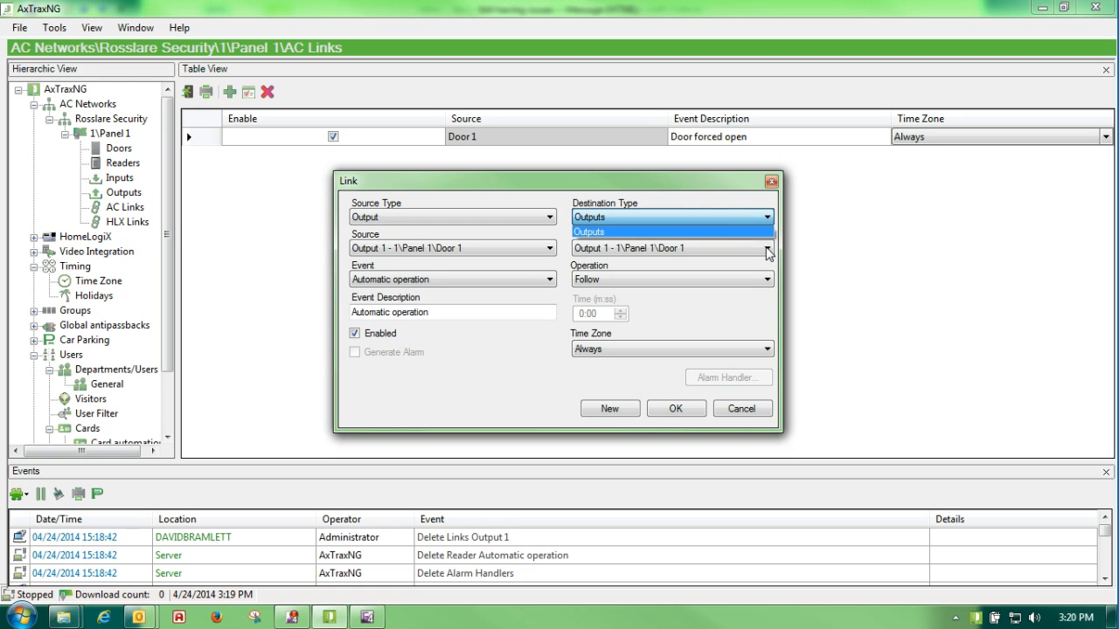
{"action": "left_click", "coordinate": [672, 231]}
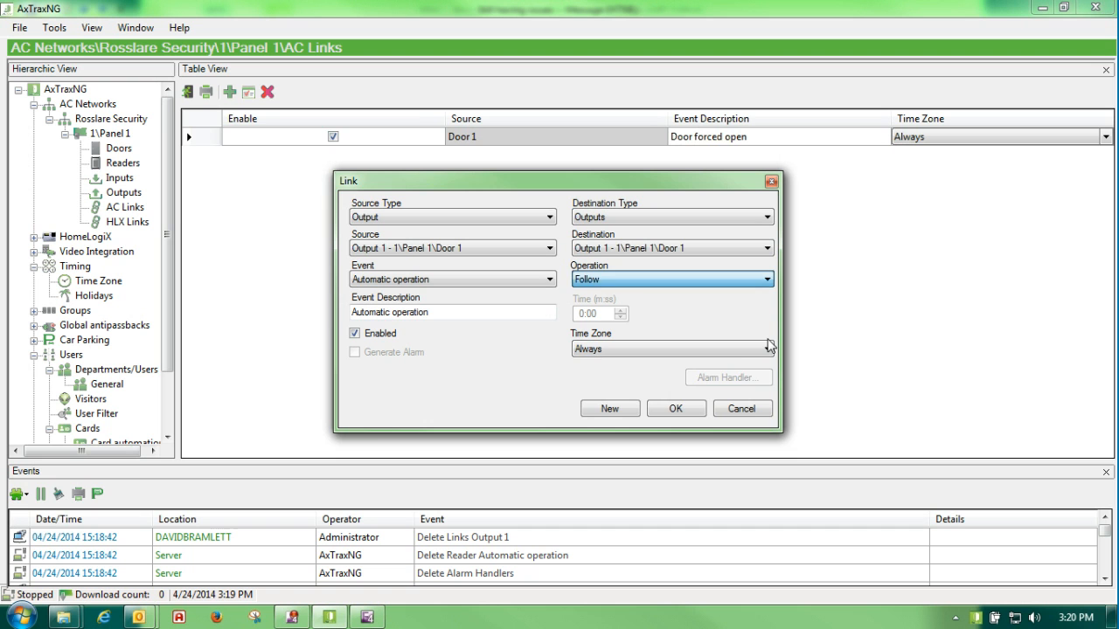
{"action": "left_click", "coordinate": [767, 348]}
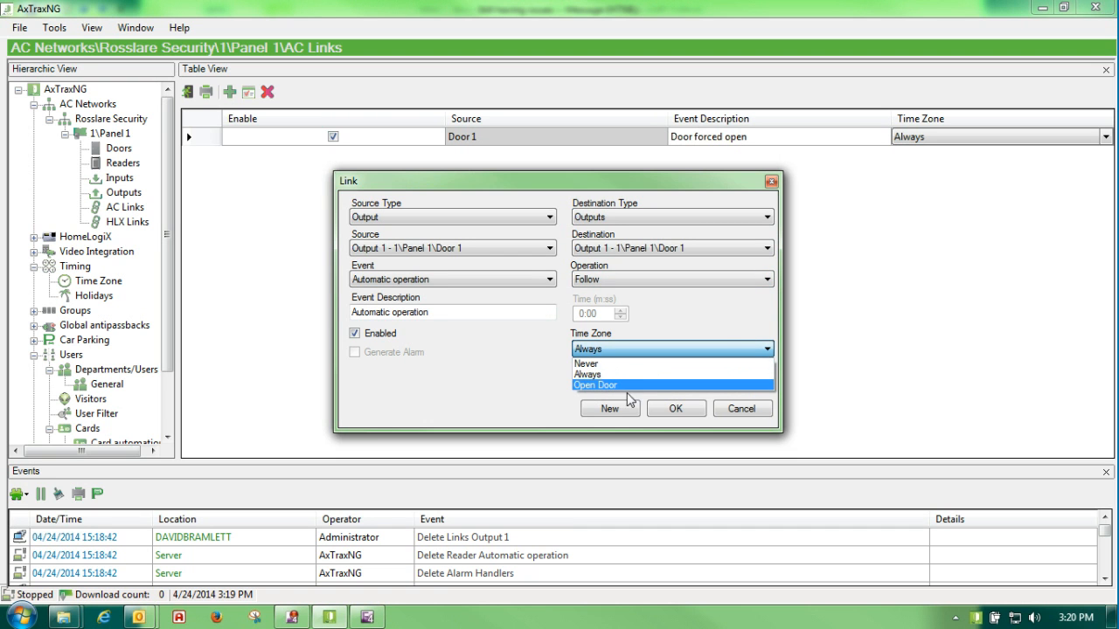
{"action": "left_click", "coordinate": [594, 384]}
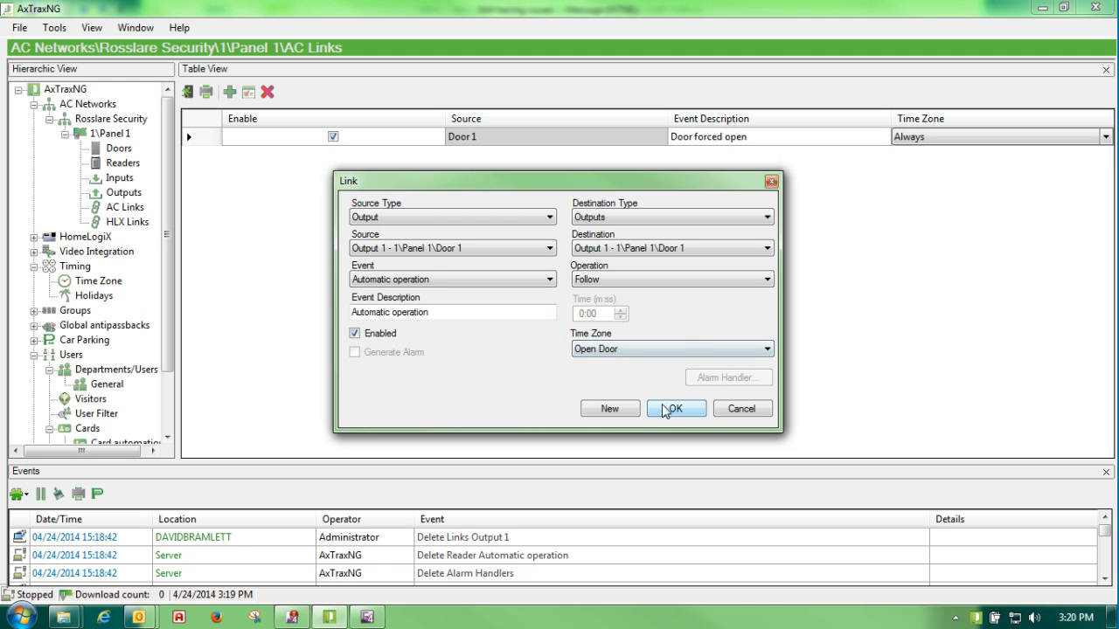
{"action": "left_click", "coordinate": [675, 409]}
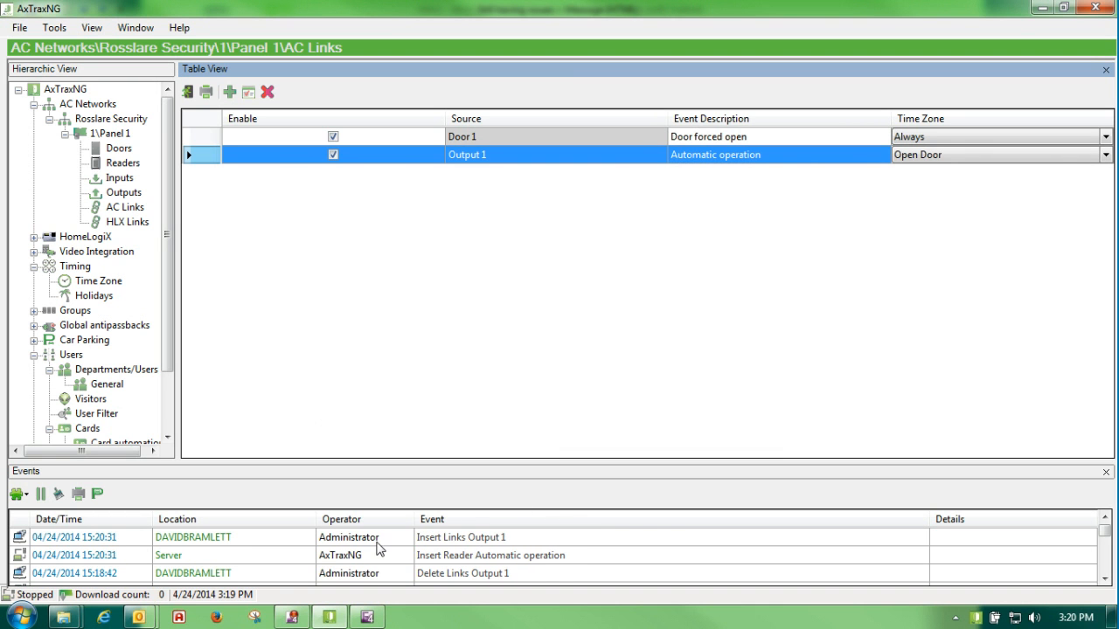
{"action": "mouse_move", "coordinate": [462, 545]}
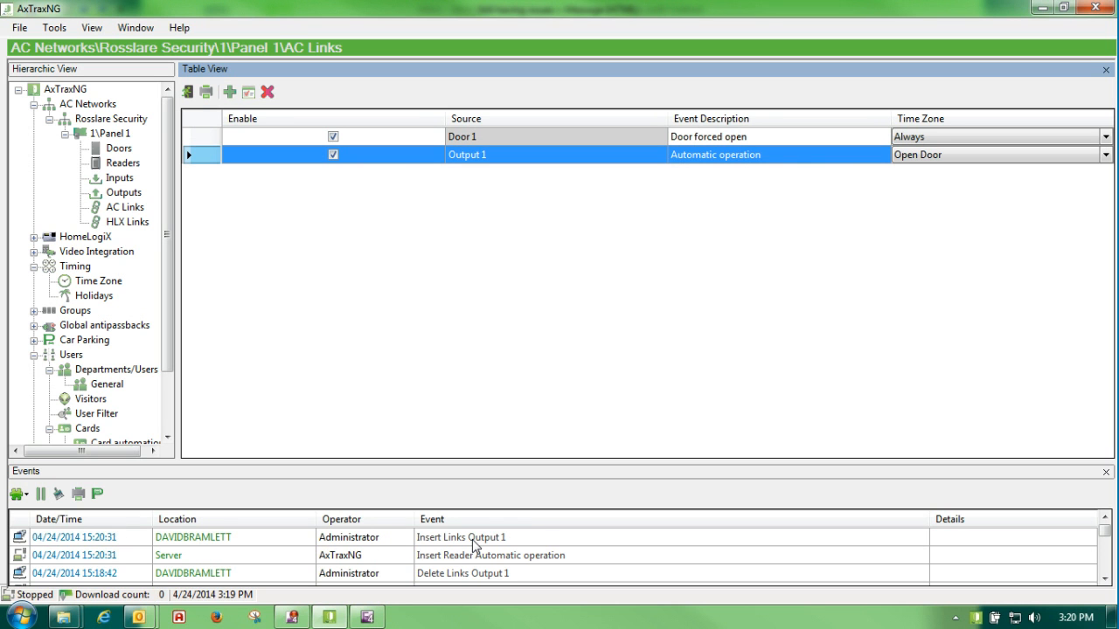
{"action": "mouse_move", "coordinate": [344, 511]}
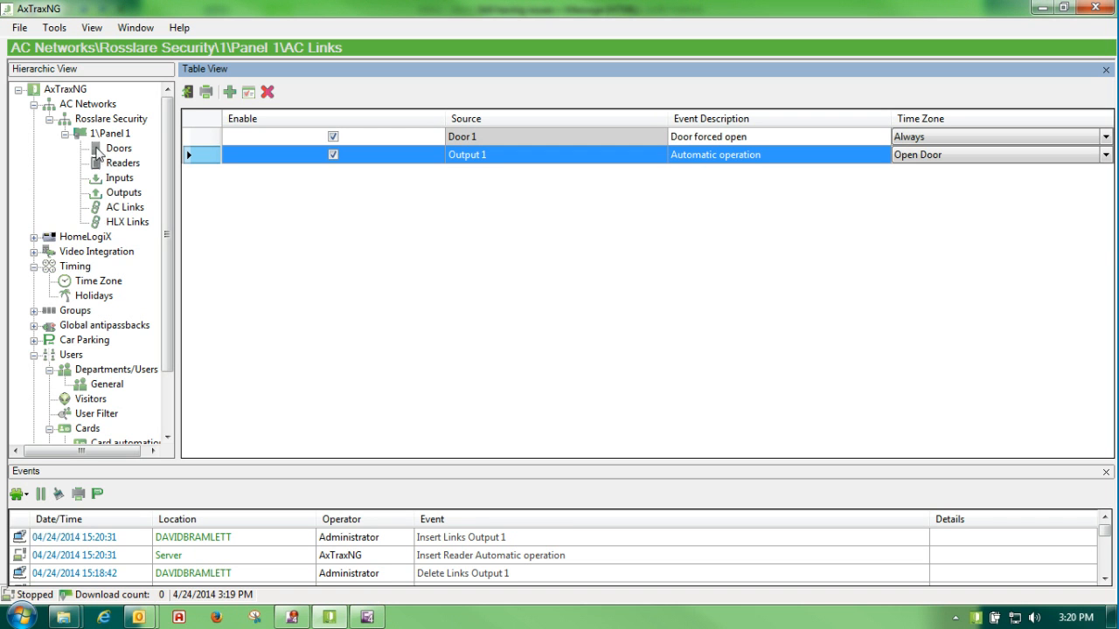
- Select the 1\Panel 1 node to show its status, with Output 1 (Door 1) Open
{"action": "left_click", "coordinate": [104, 133]}
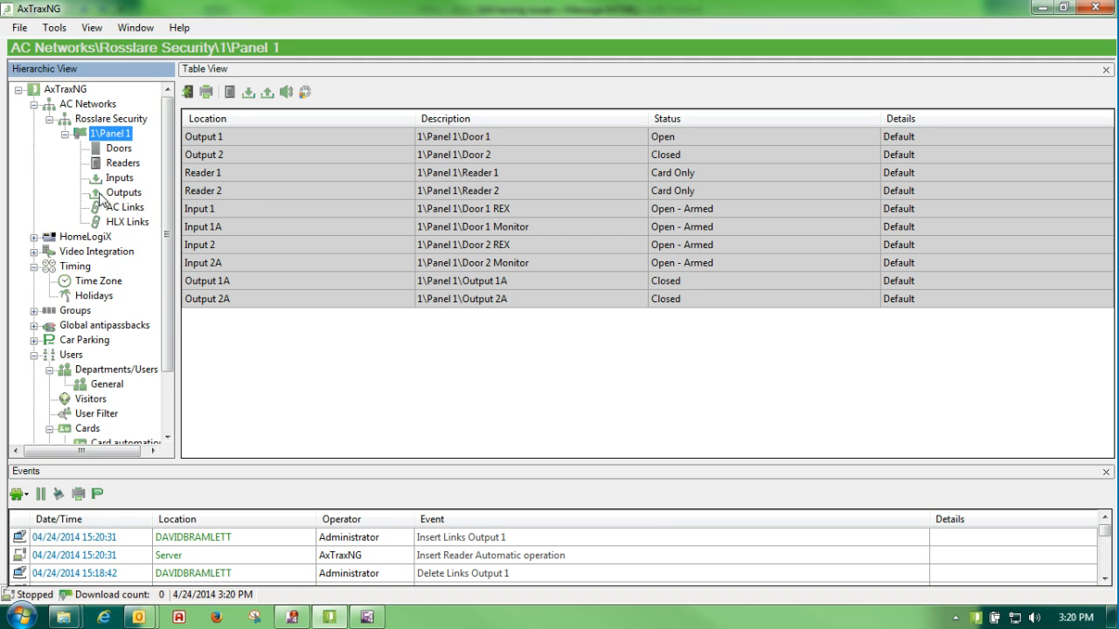
- List Panel 1's readers and close Reader 1's settings dialog unchanged
{"action": "left_click", "coordinate": [122, 163]}
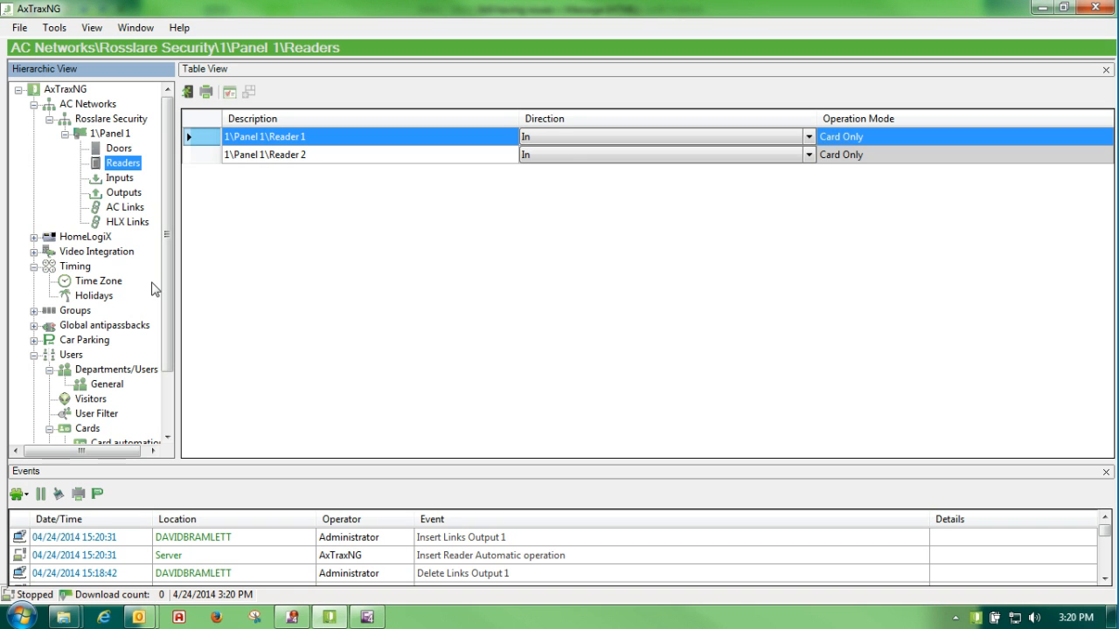
{"action": "mouse_move", "coordinate": [203, 145]}
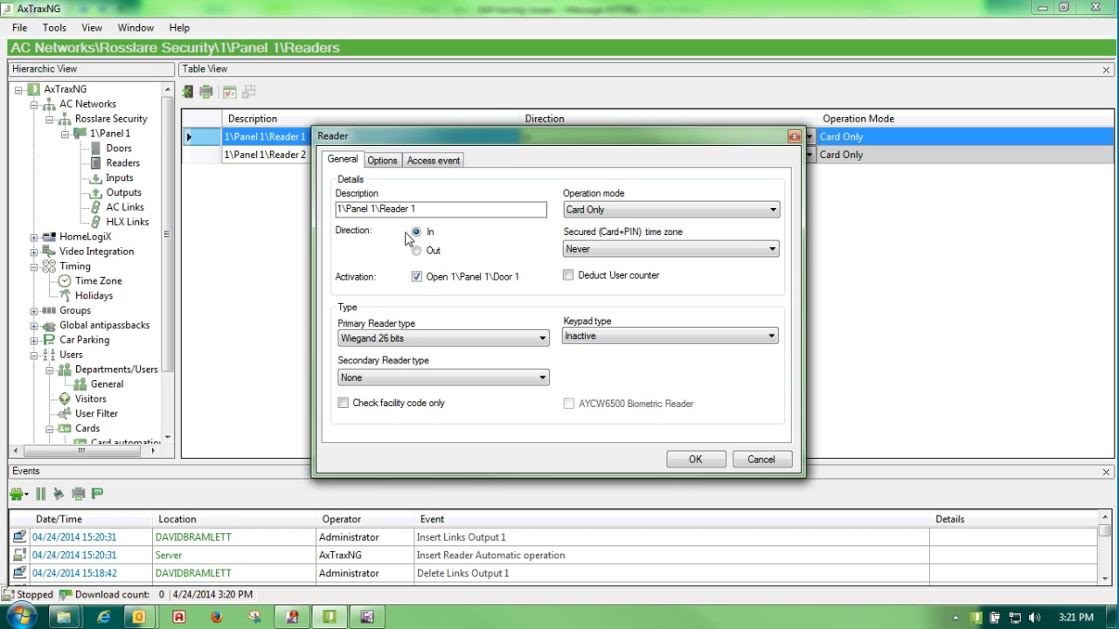
{"action": "left_click", "coordinate": [695, 459]}
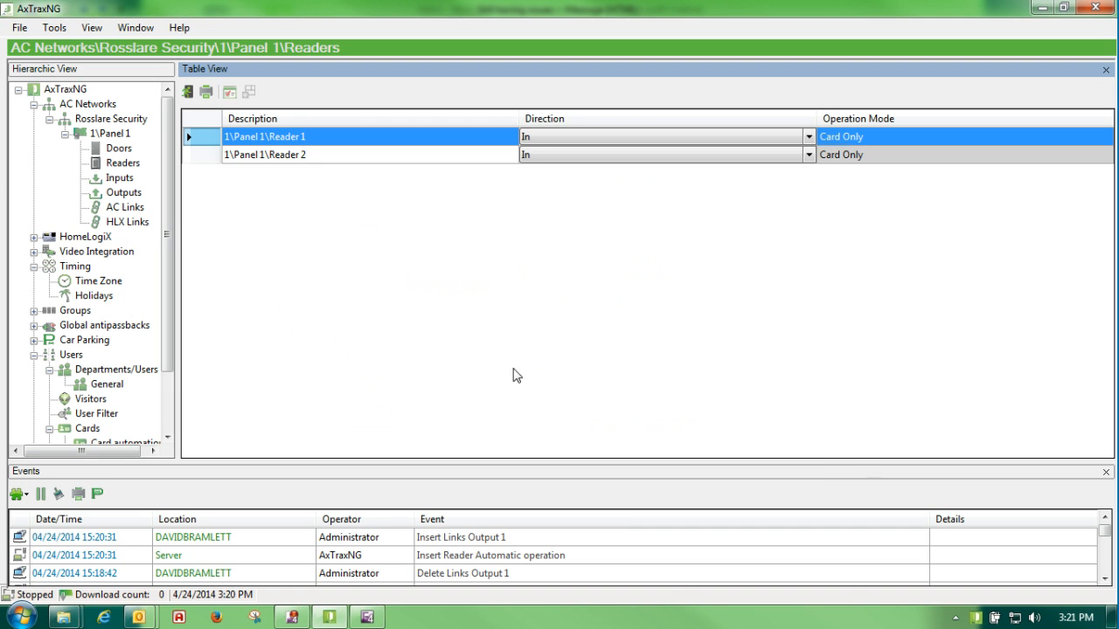
{"action": "mouse_move", "coordinate": [129, 152]}
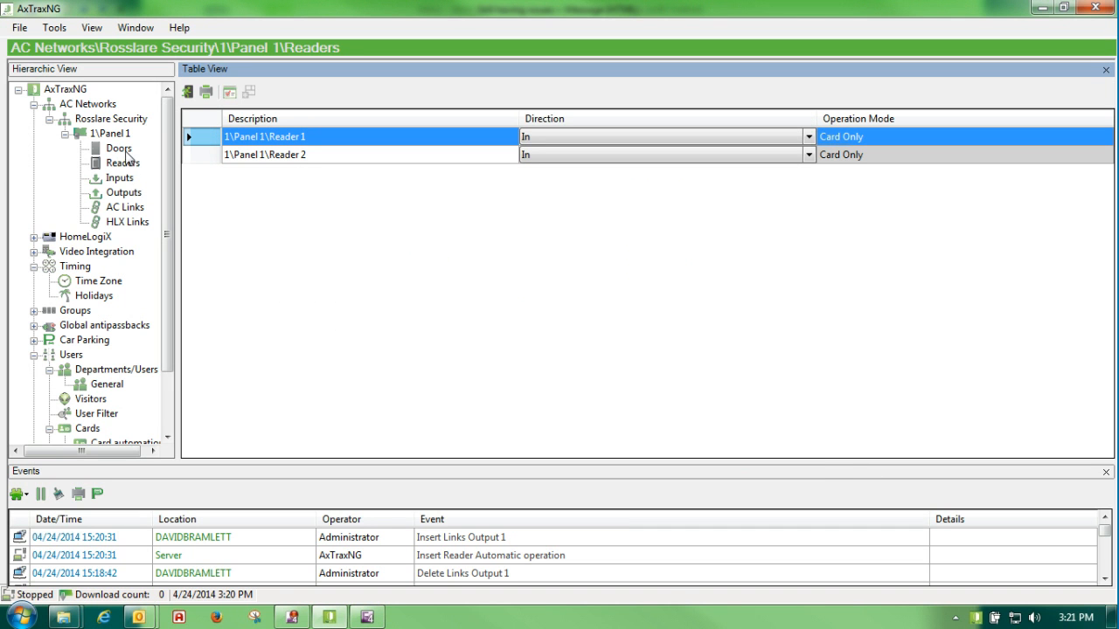
- Enable 'First person delay on automatic unlock' for Door 1 and save it
{"action": "left_click", "coordinate": [118, 148]}
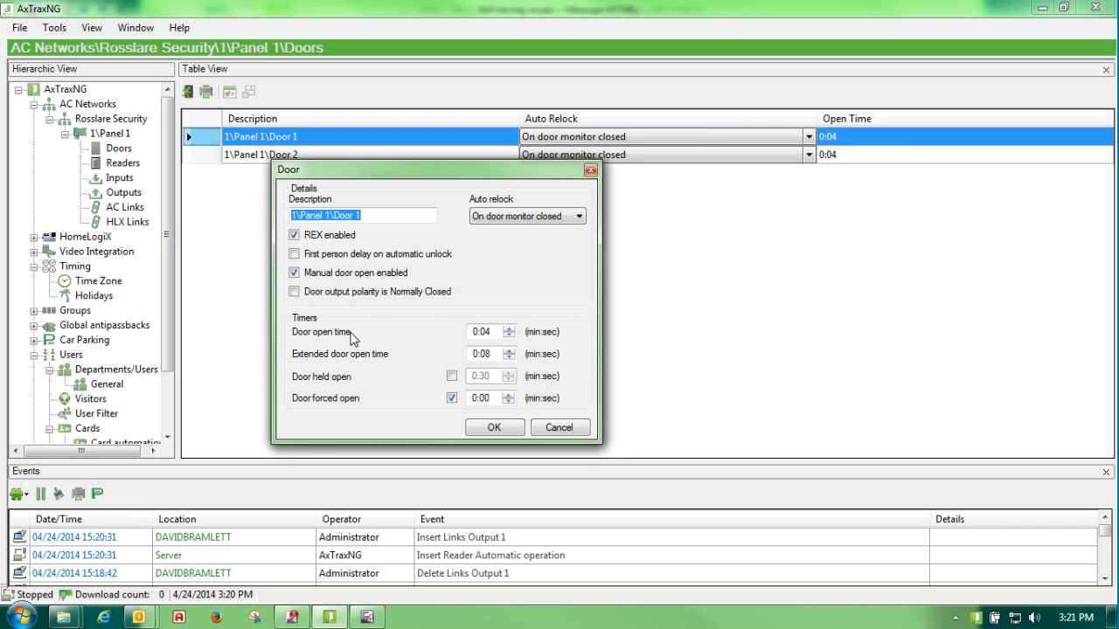
{"action": "left_click", "coordinate": [294, 254]}
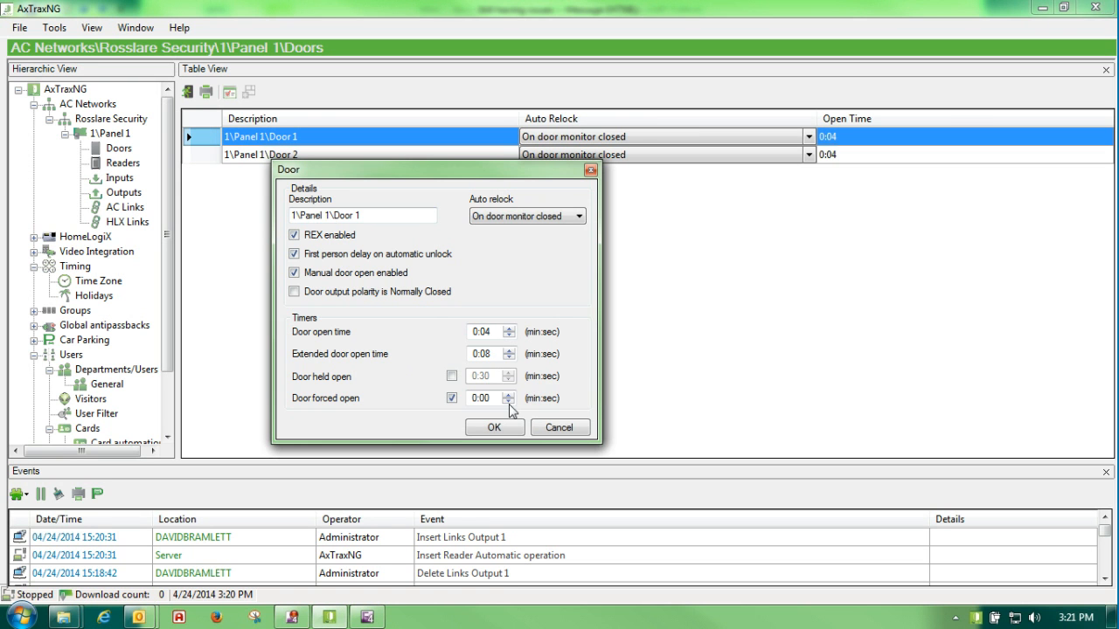
{"action": "left_click", "coordinate": [493, 427]}
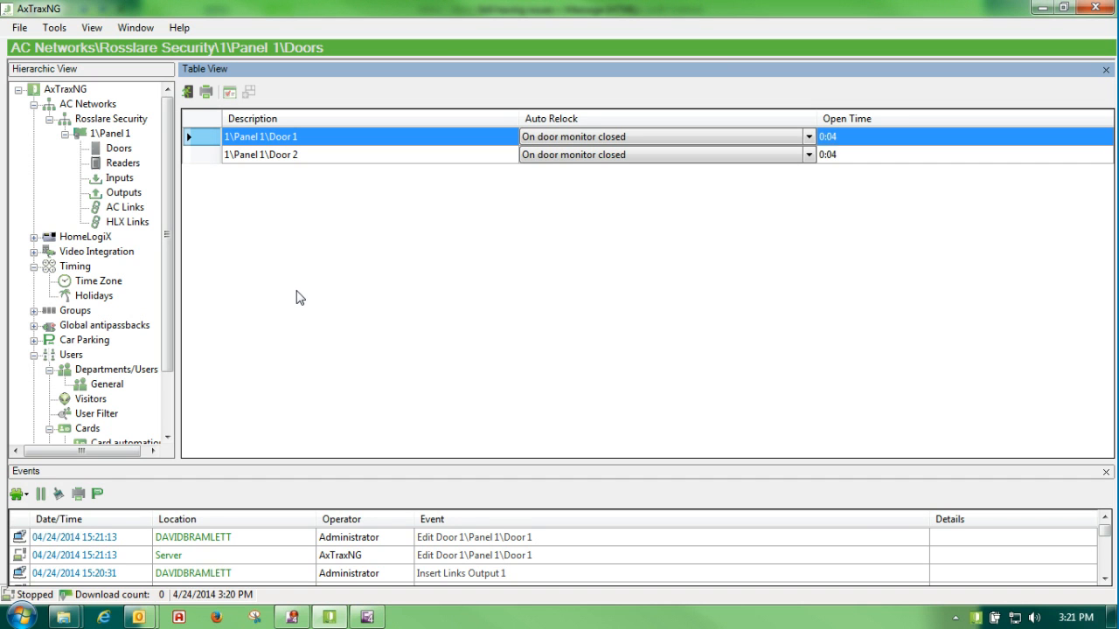
{"action": "mouse_move", "coordinate": [286, 312]}
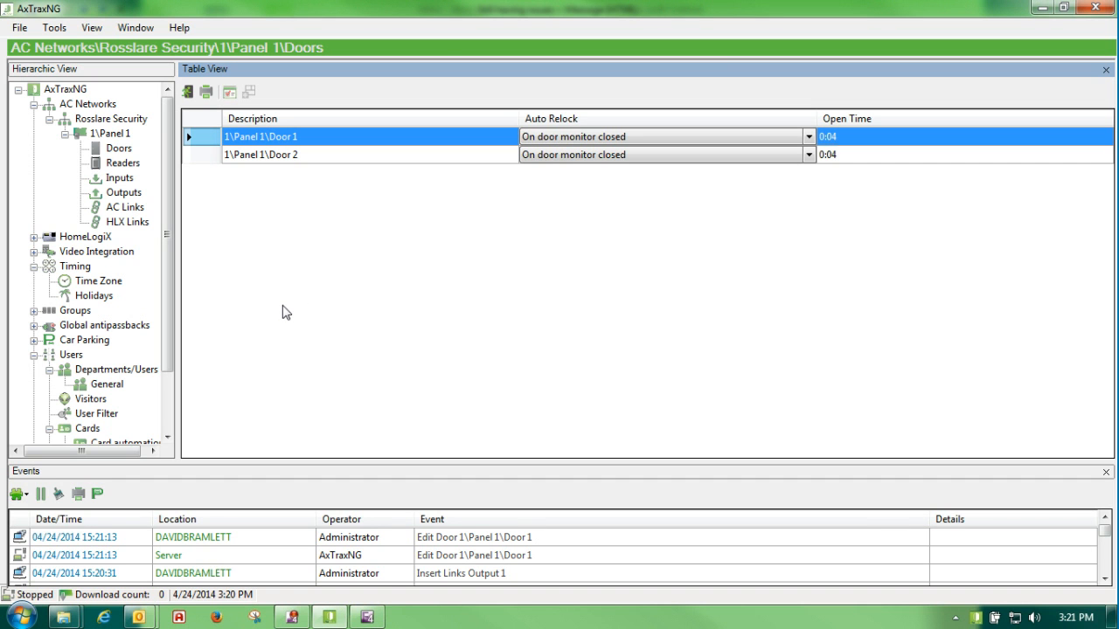